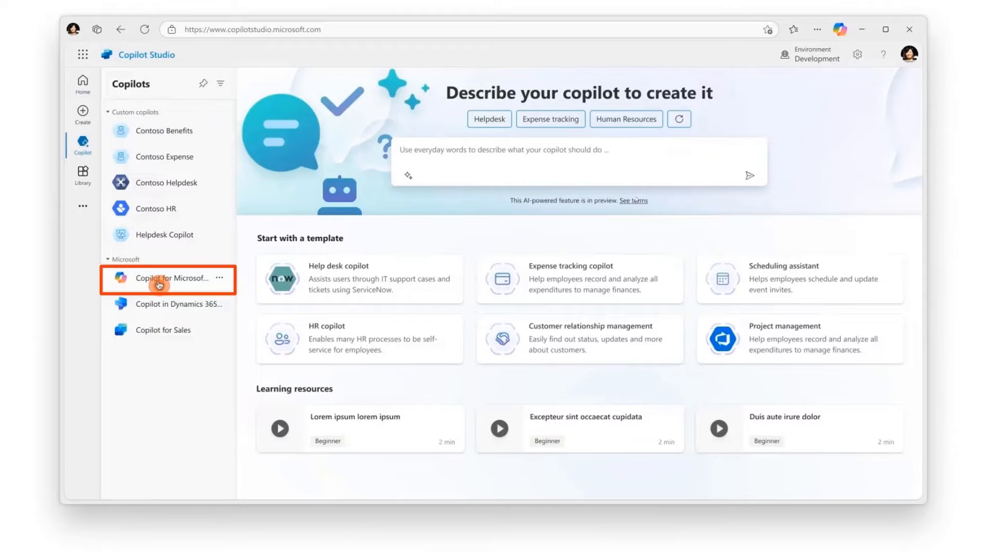
Add a Docusign action to Copilot for Microsoft 365, moving past details, starters and review.
click(165, 279)
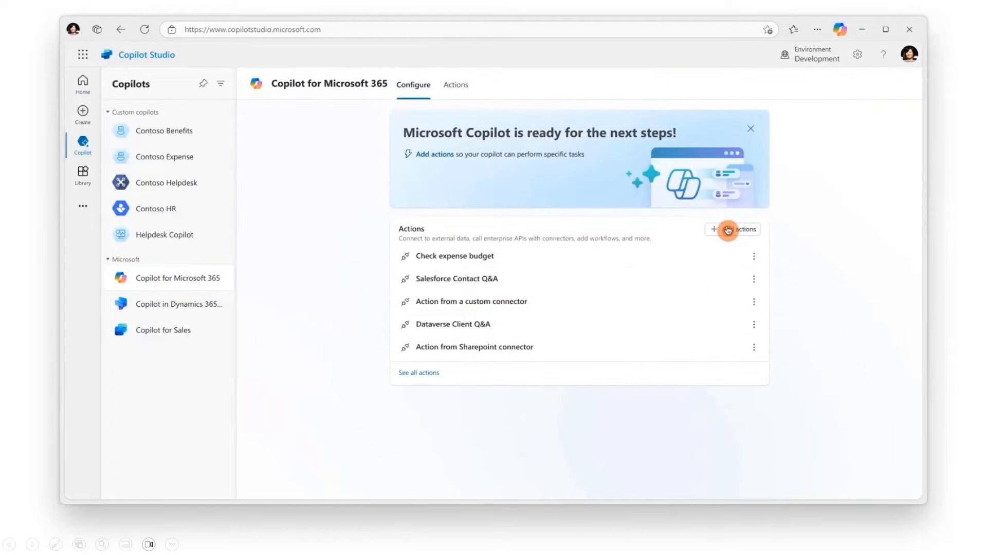
click(732, 229)
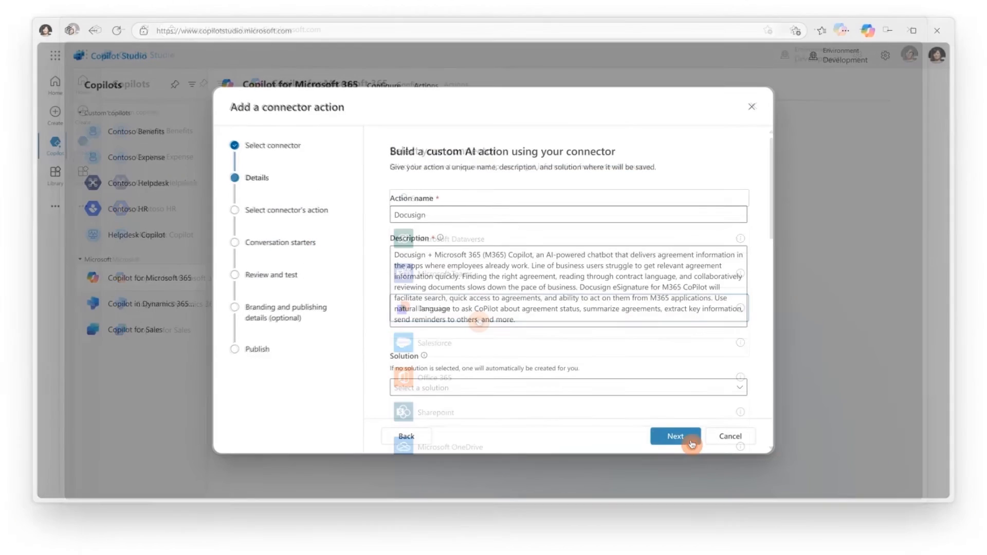
click(675, 436)
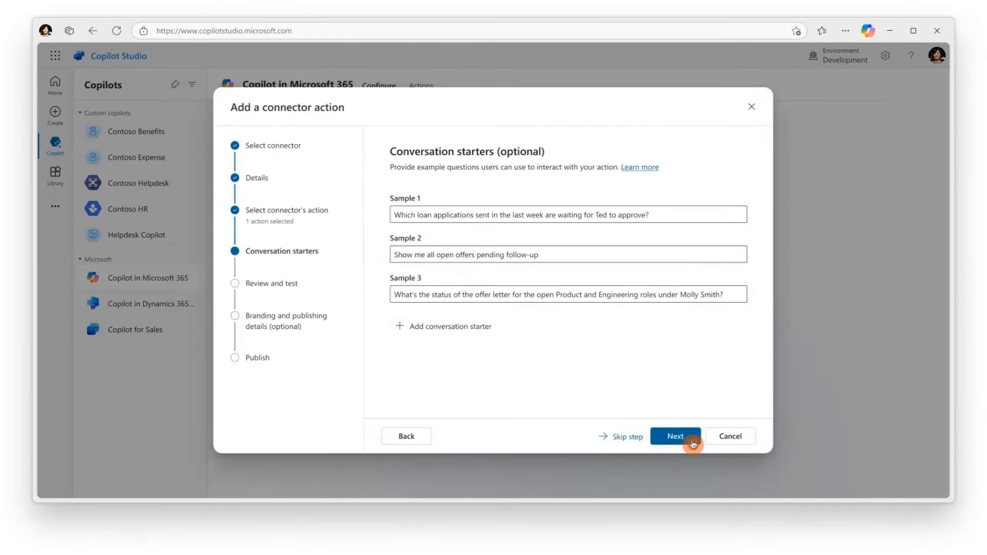
click(675, 437)
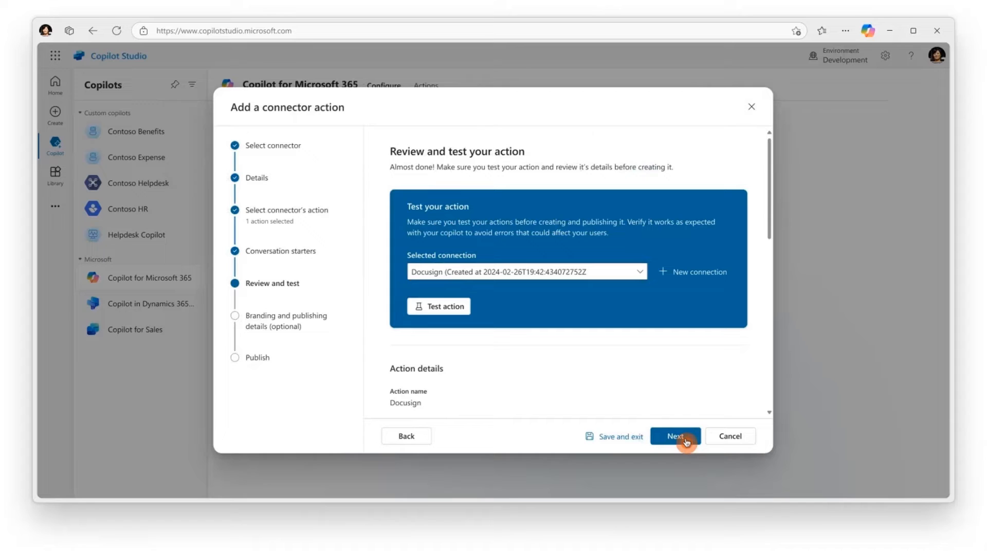
click(675, 436)
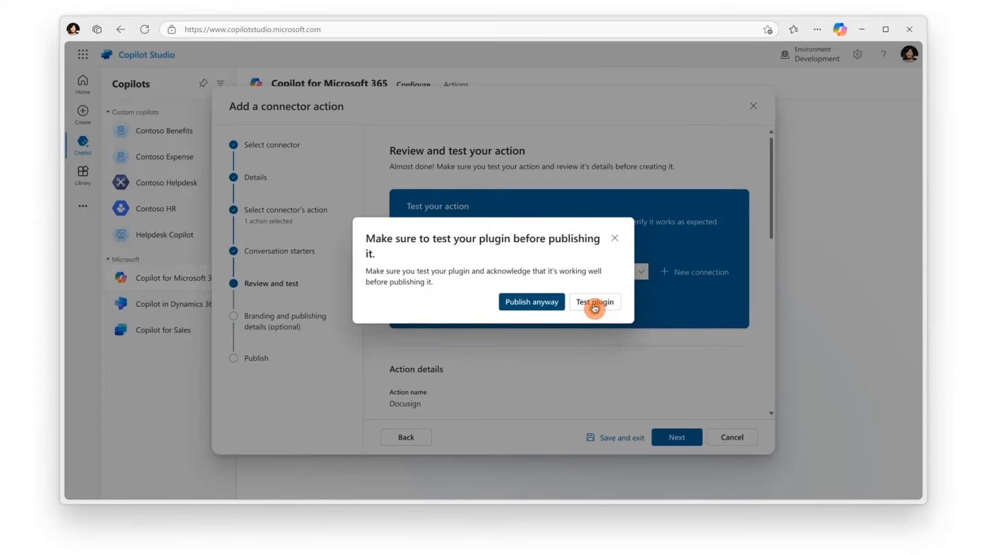
Enable the Docusign plugin and view last week's loan applications awaiting approval.
click(595, 302)
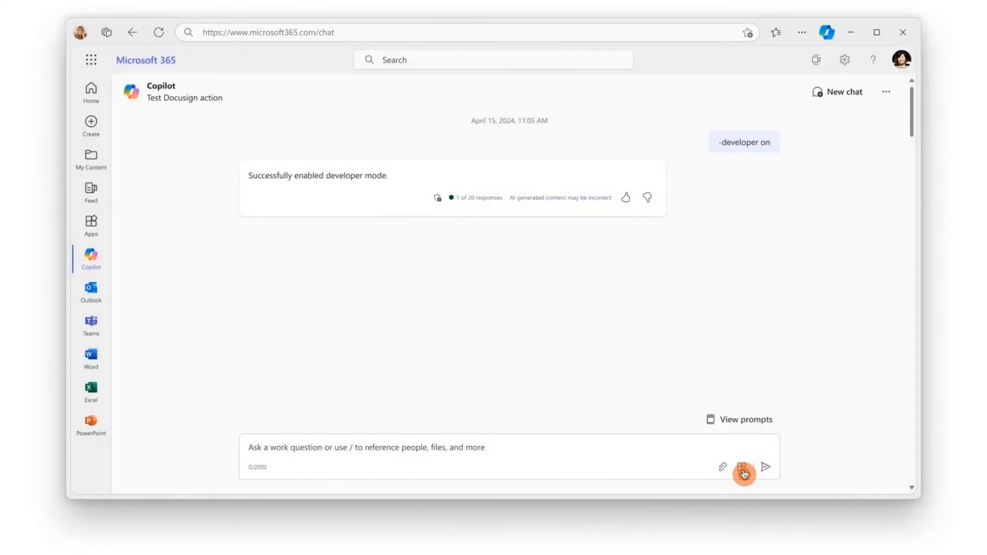
click(742, 467)
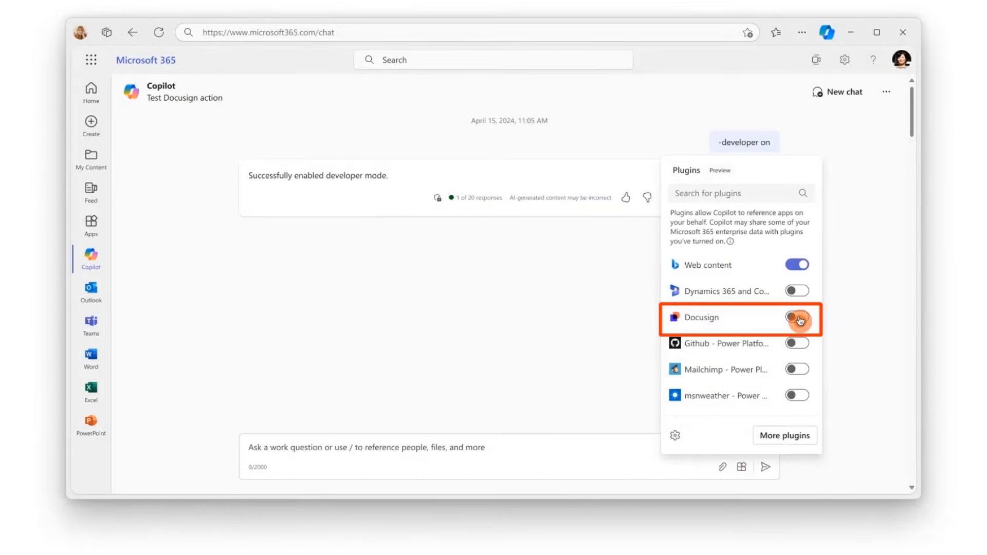
click(797, 318)
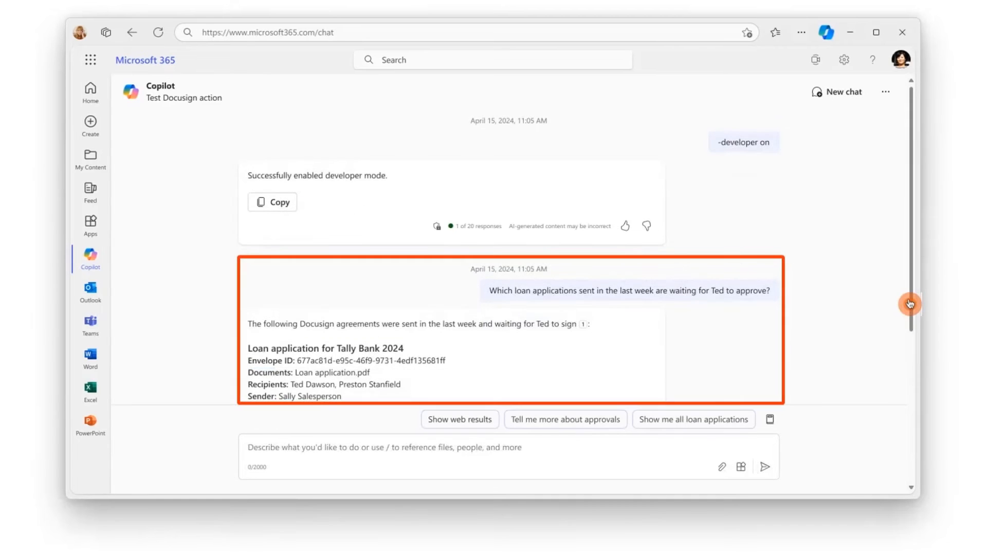
scroll(down, 3)
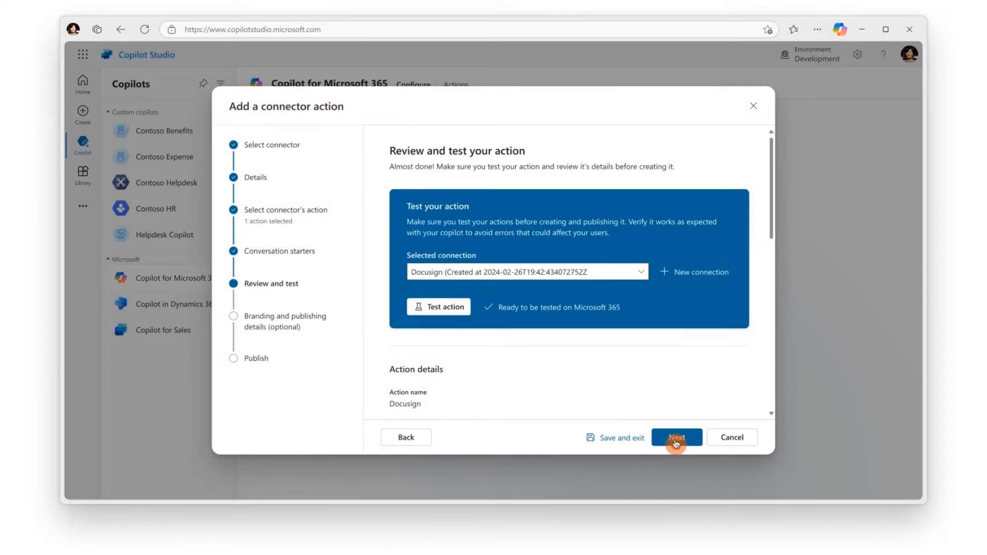
Fill in the Docusign action's version and publisher details, then save and publish.
click(676, 437)
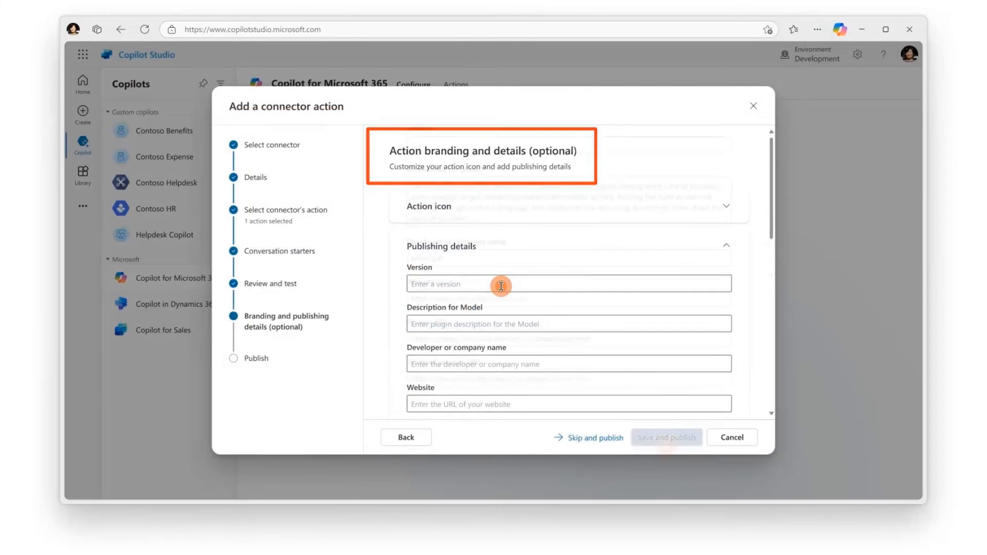
click(666, 437)
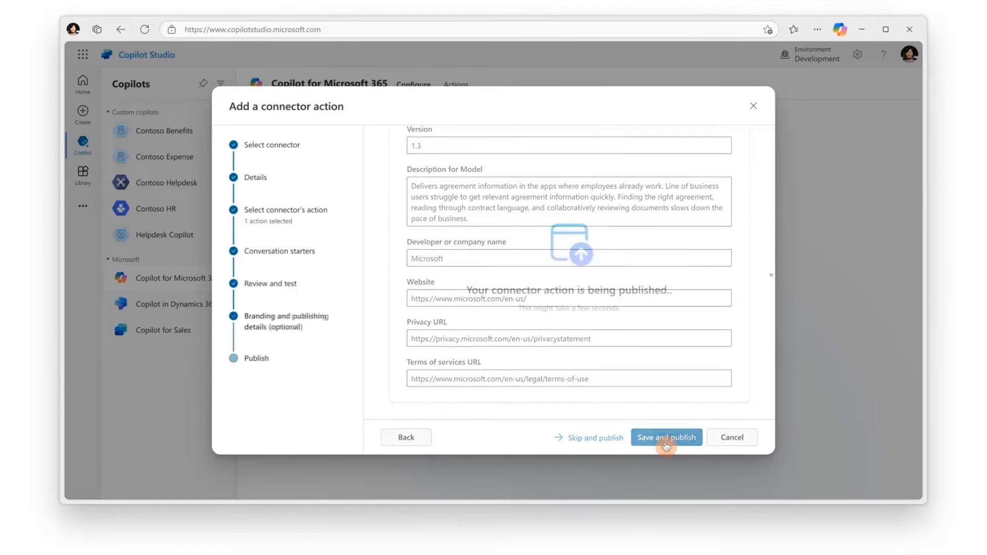
click(666, 438)
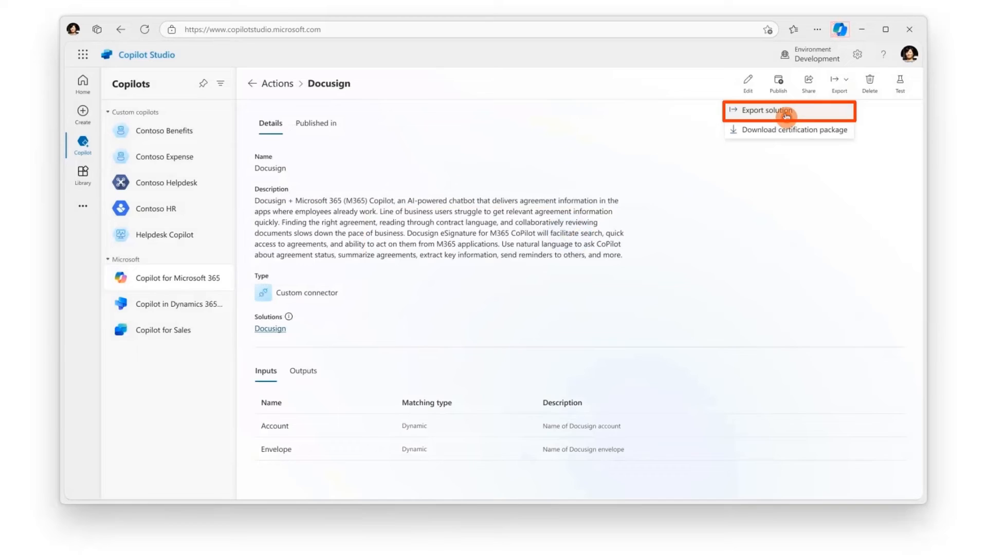
Export the action's solution as version 1.0.0.2.
click(787, 110)
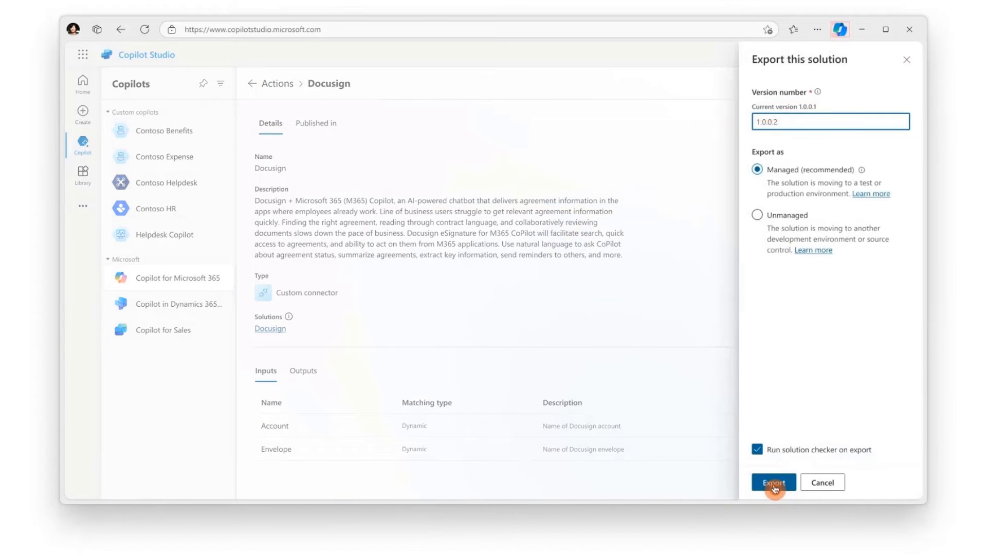
click(774, 482)
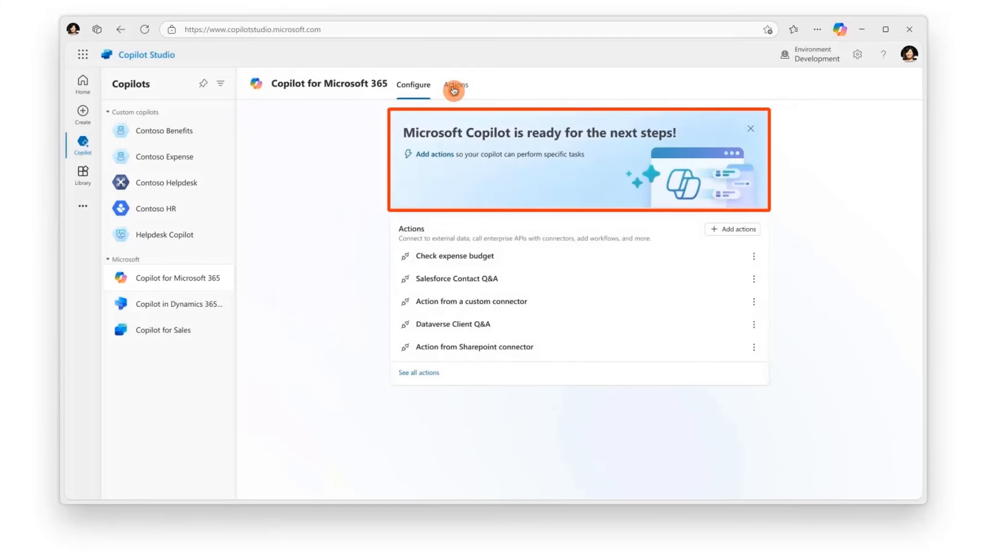
View the Actions list, then see Docusign sample prompts suggested in Microsoft 365 Copilot chat.
click(160, 333)
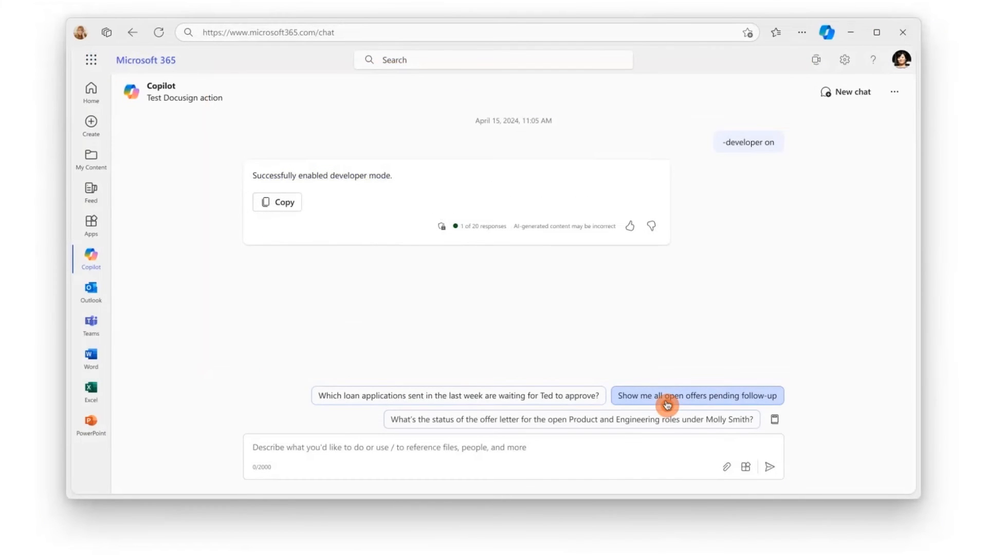
Ask for open offers pending follow-up and offer letter status for open roles.
click(667, 406)
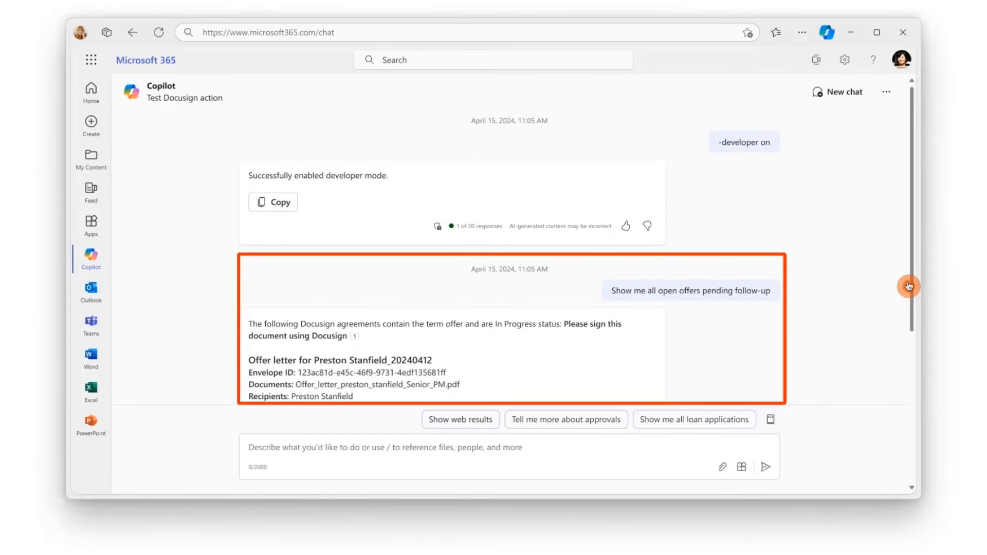
scroll(down, 3)
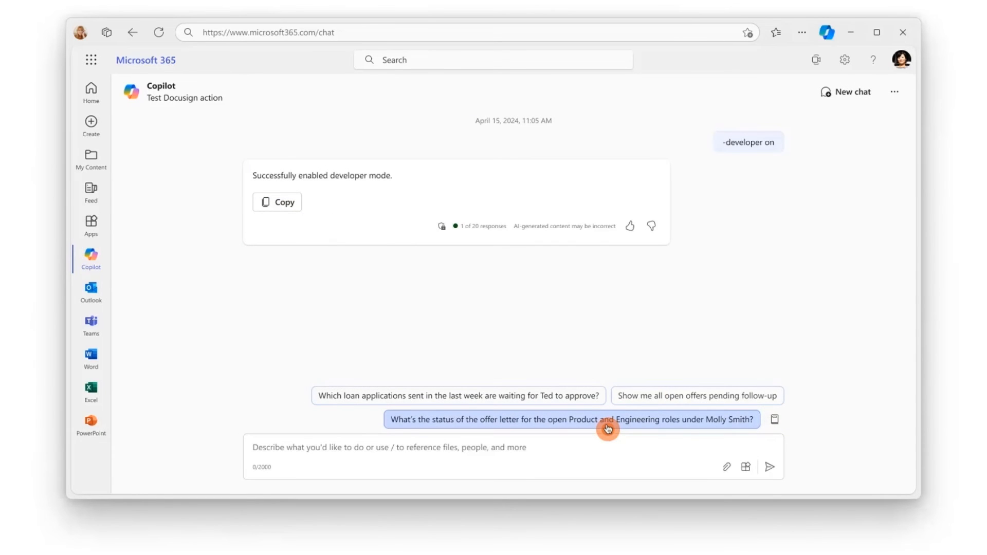
click(570, 419)
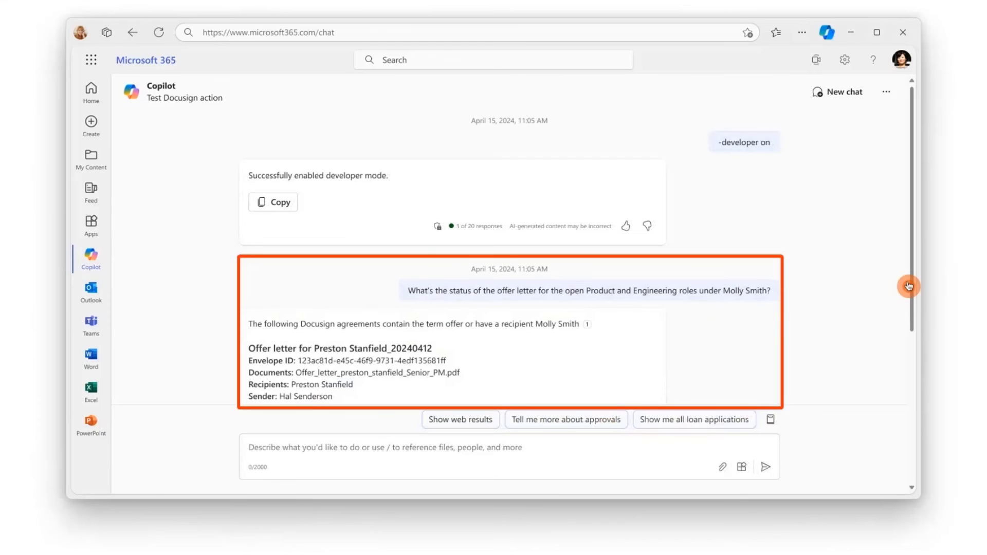
scroll(down, 3)
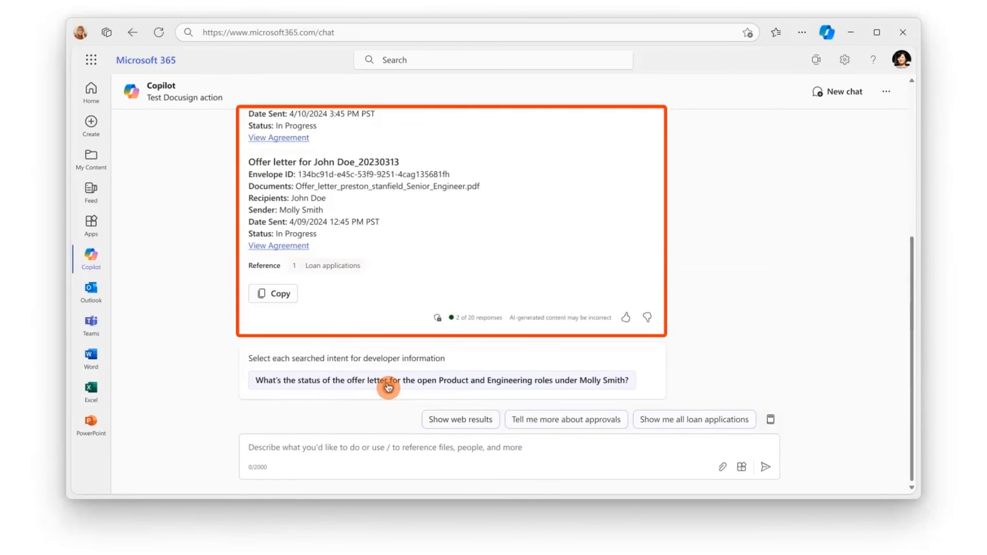